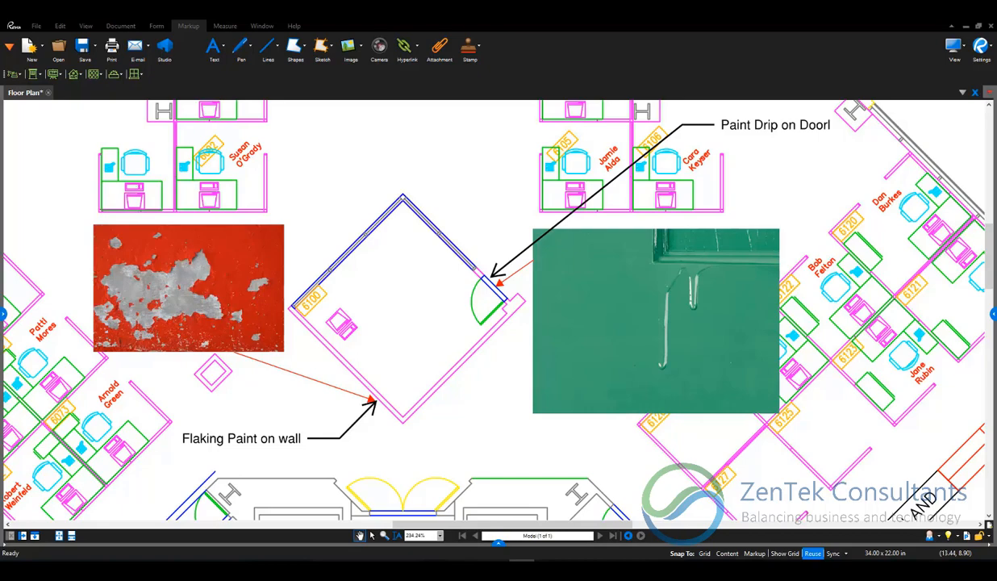
pyautogui.moveTo(231, 368)
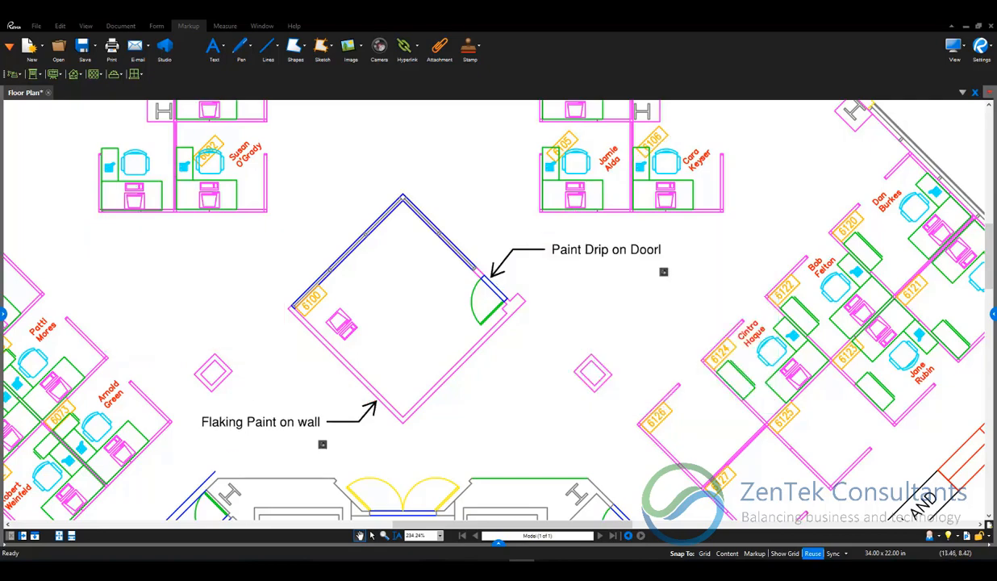
pyautogui.moveTo(577, 278)
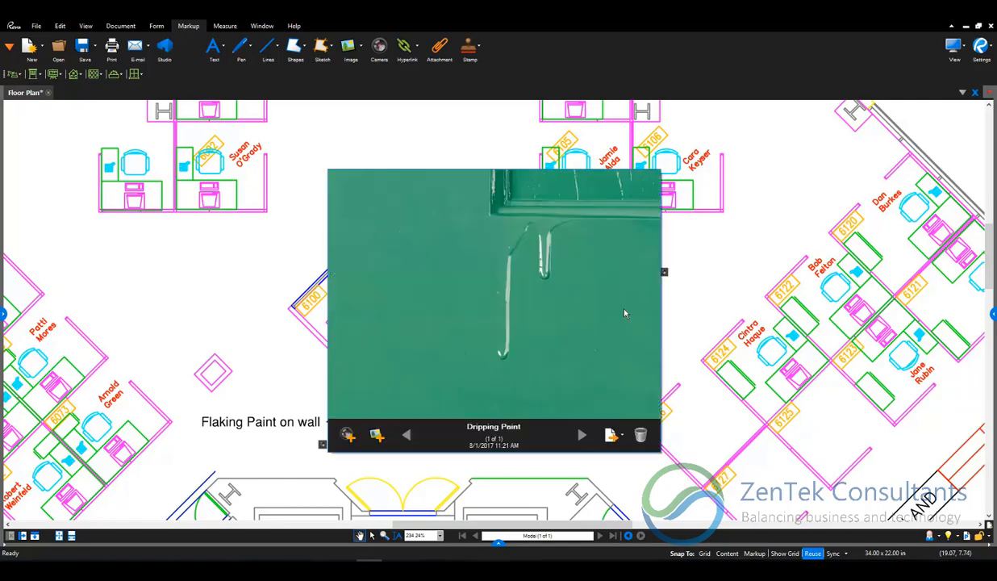
pyautogui.moveTo(424, 315)
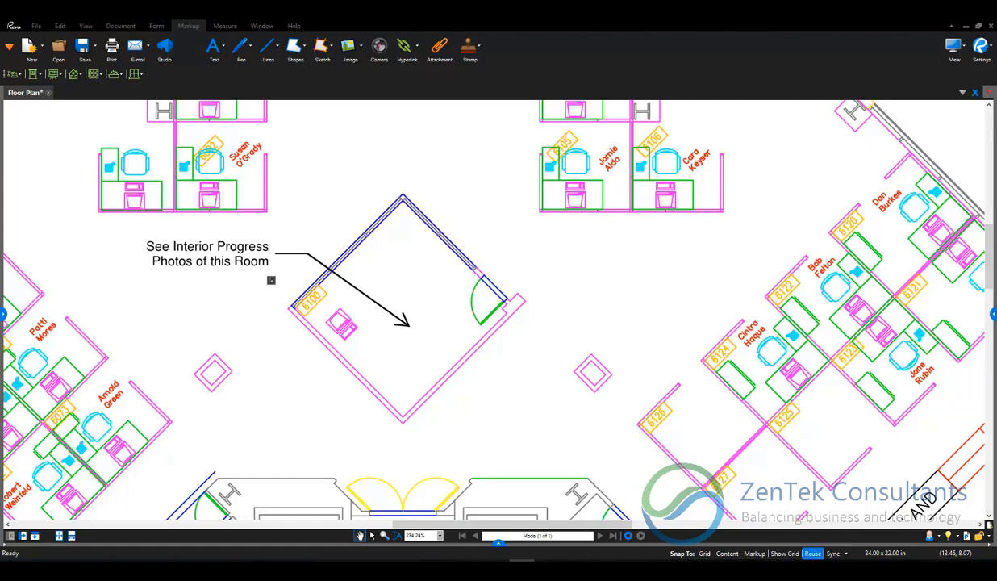
pyautogui.moveTo(250, 313)
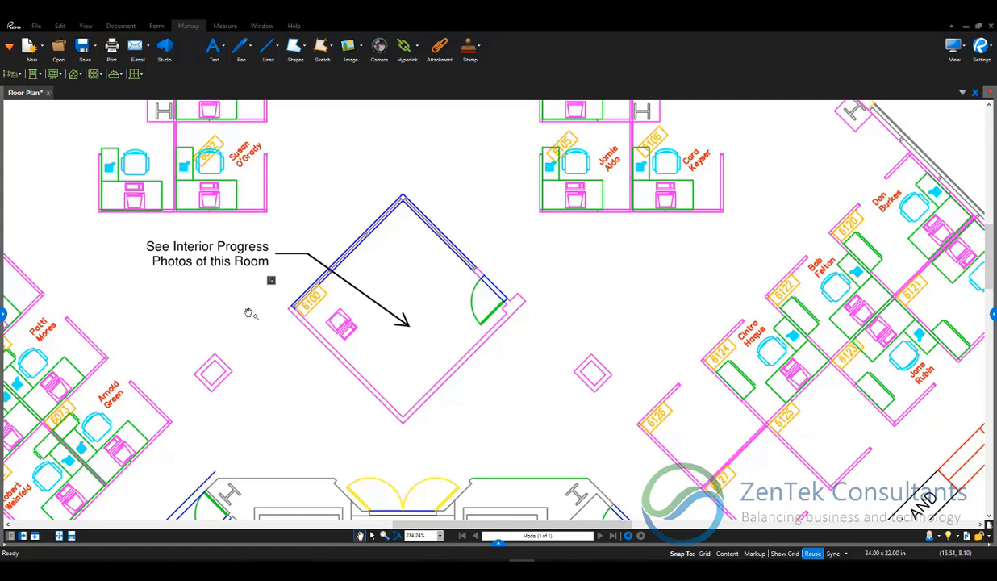
pyautogui.moveTo(243, 287)
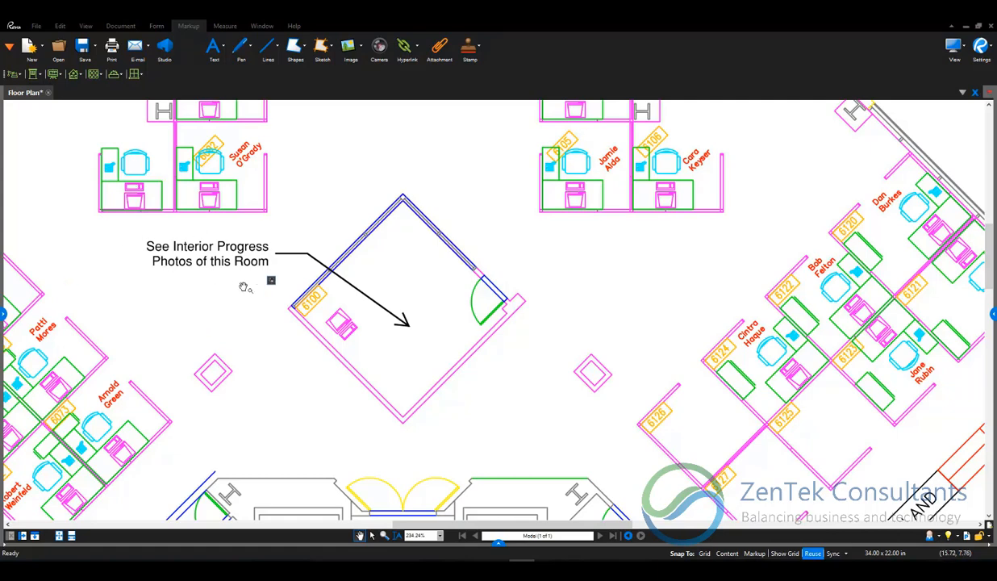
pyautogui.moveTo(439, 315)
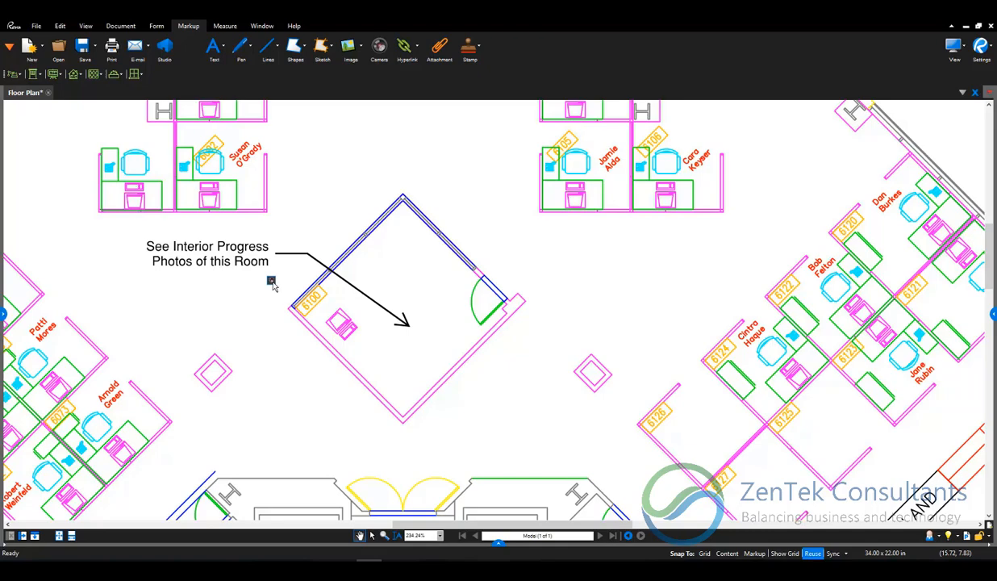
# - Open the callout's interior progress photo slideshow and advance to the fourth photo, 'east wall'
pyautogui.click(272, 280)
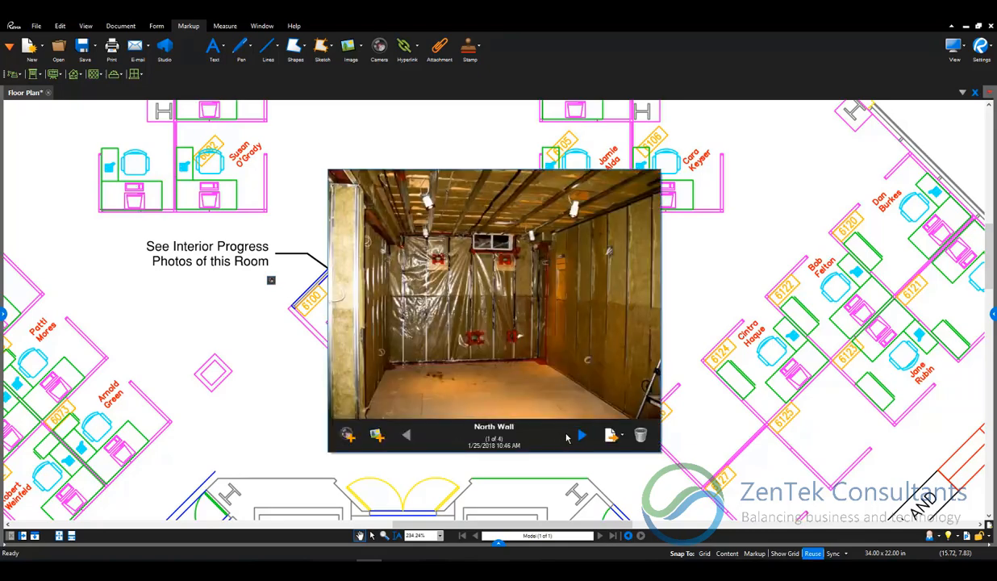
pyautogui.click(582, 435)
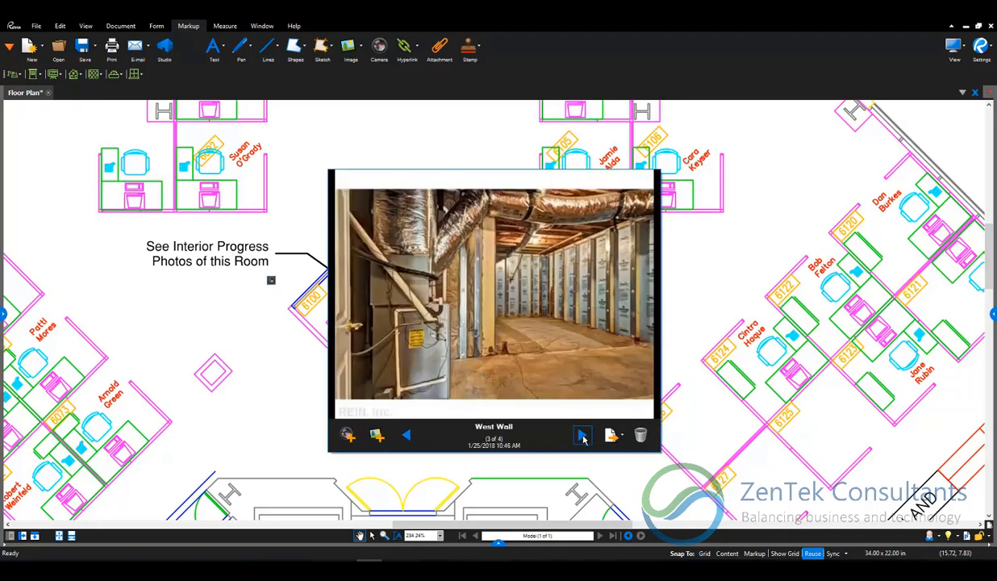
pyautogui.click(583, 436)
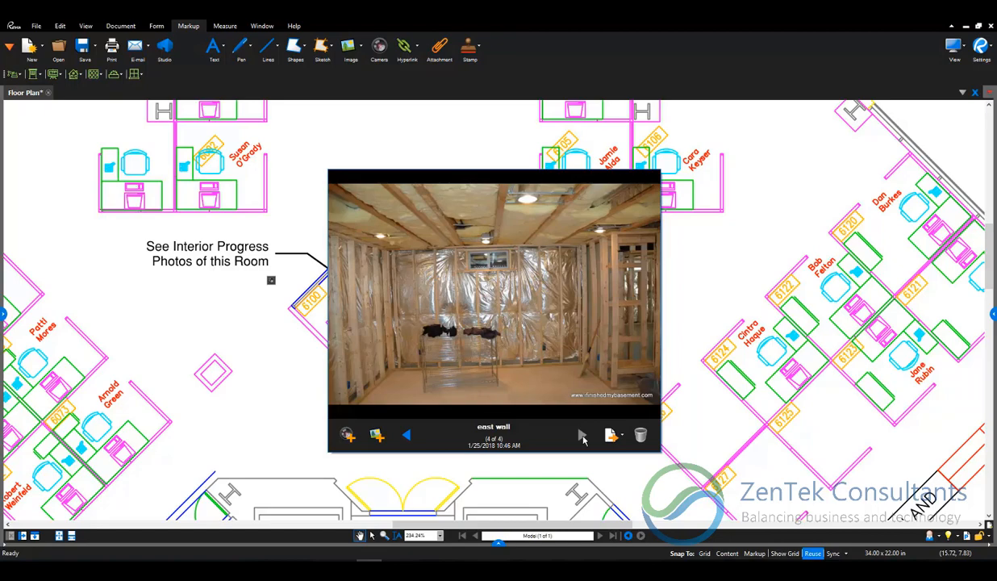
pyautogui.moveTo(171, 379)
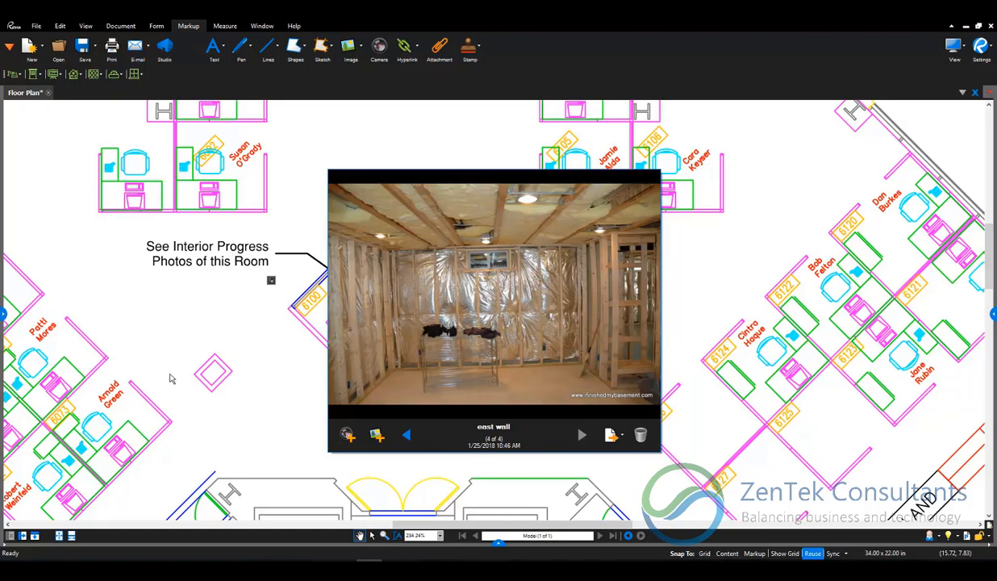